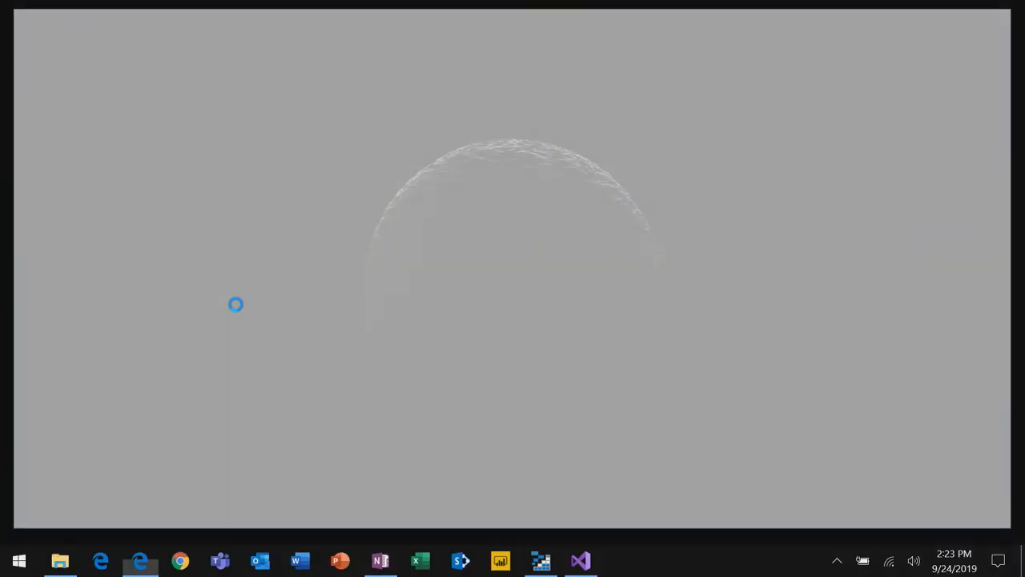
On the CoreImageGallery site, start an image upload and bring up the file picker on the Photos folder.
{"action": "left_click", "coordinate": [140, 561]}
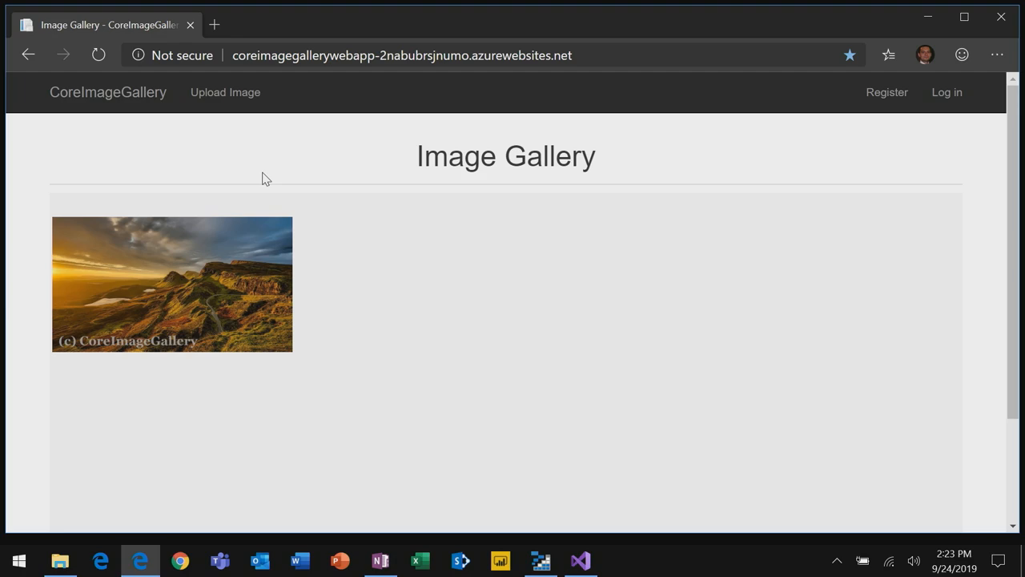
{"action": "left_click", "coordinate": [224, 91]}
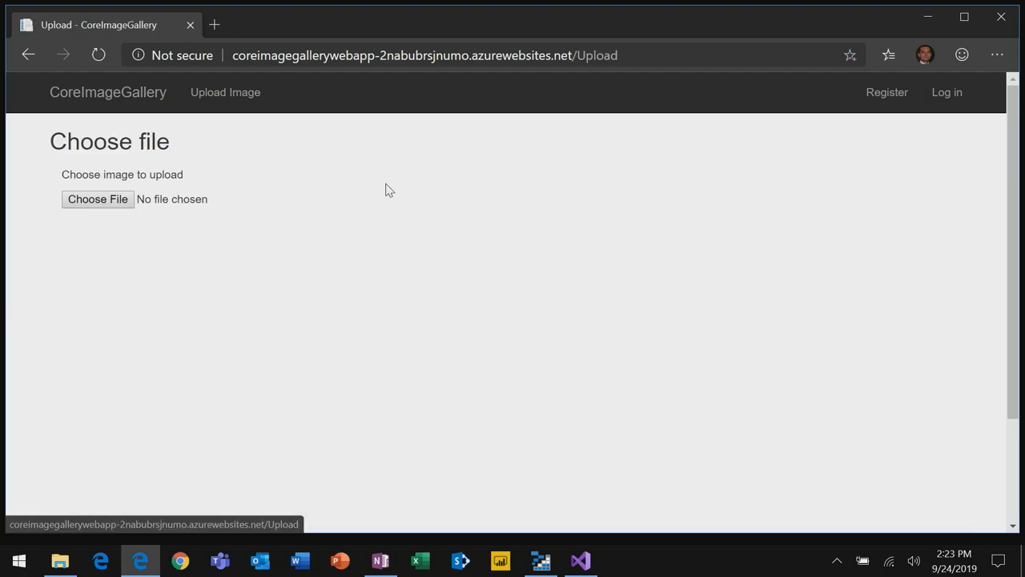
{"action": "left_click", "coordinate": [96, 198]}
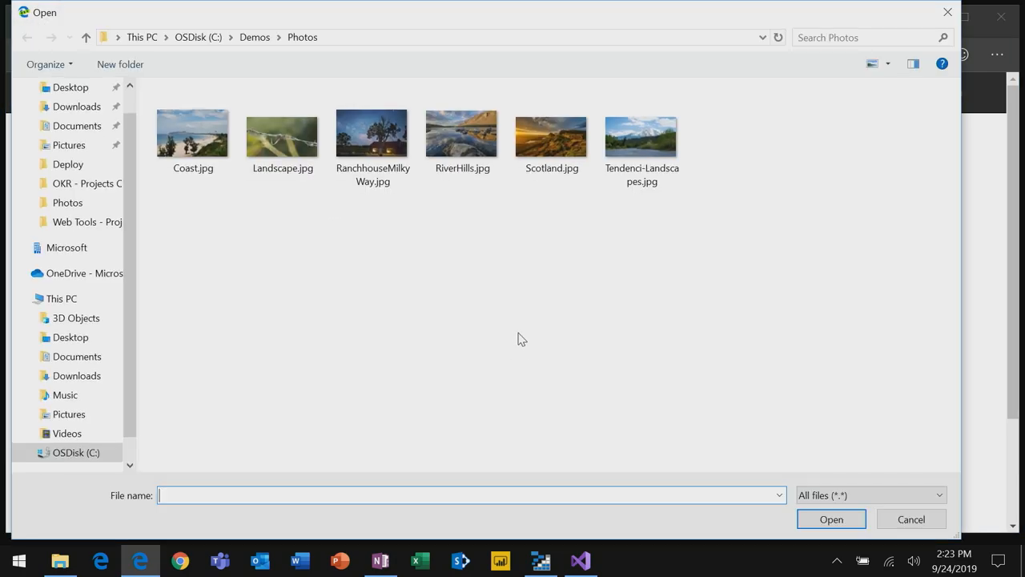
Upload a photo from the Open dialog, landing on the 'An error occurred' page.
{"action": "left_click", "coordinate": [832, 519]}
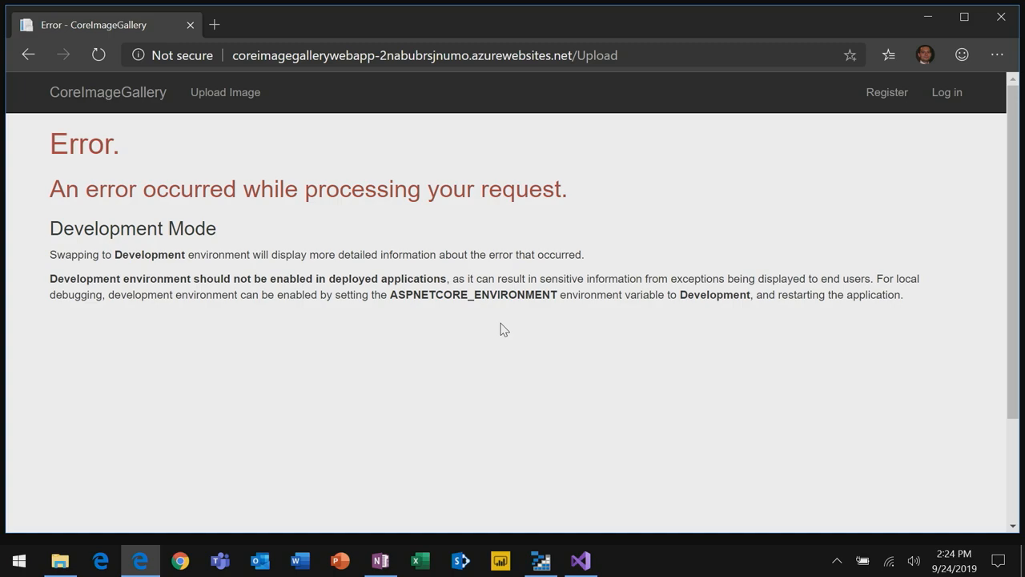
{"action": "mouse_move", "coordinate": [525, 46]}
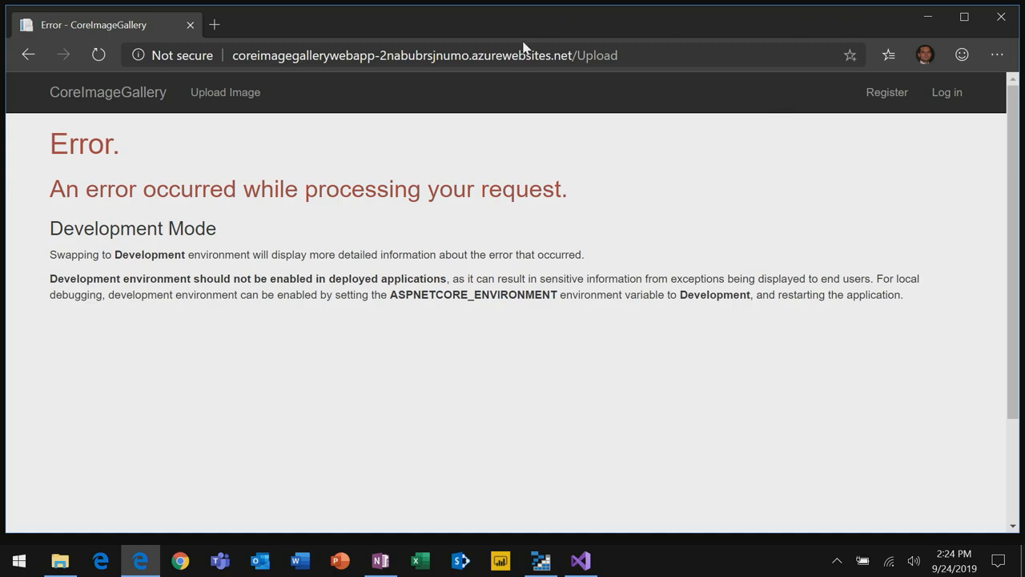
Browse to portal.azure.com and list resource groups to reach CoreImageGalleryARM-Production.
{"action": "type", "text": "portal.azure.com"}
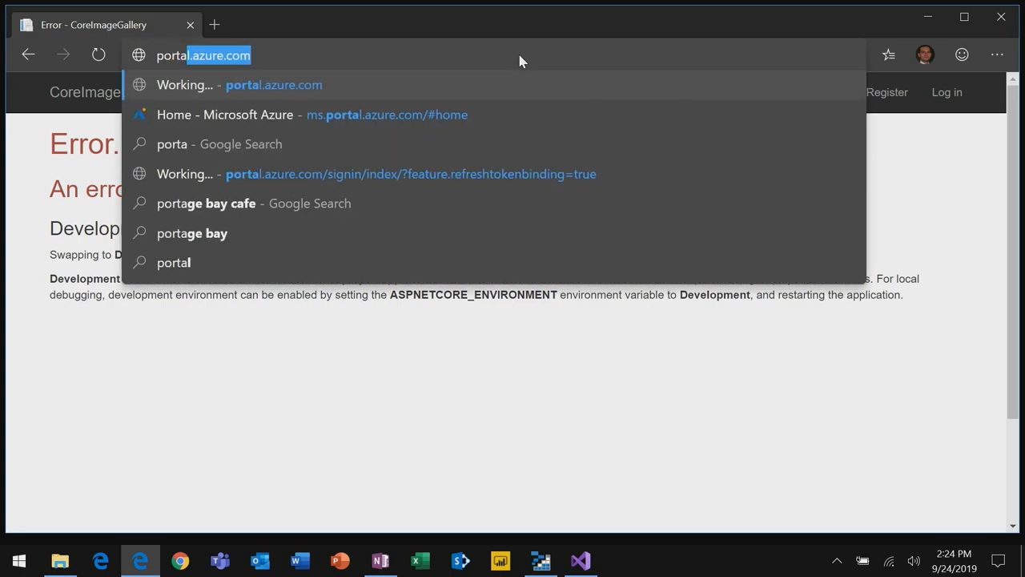
{"action": "left_click", "coordinate": [225, 116]}
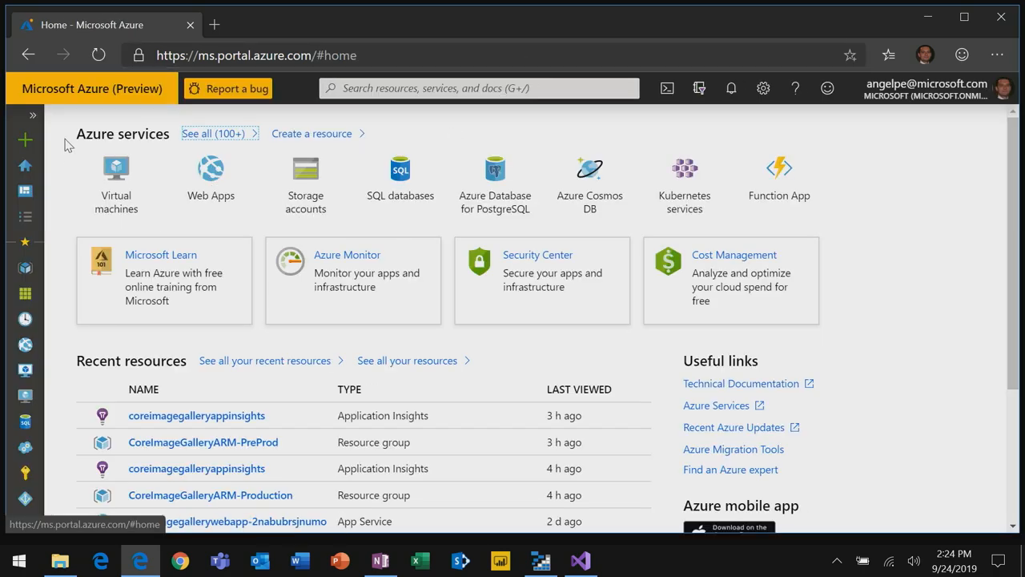
{"action": "left_click", "coordinate": [75, 267]}
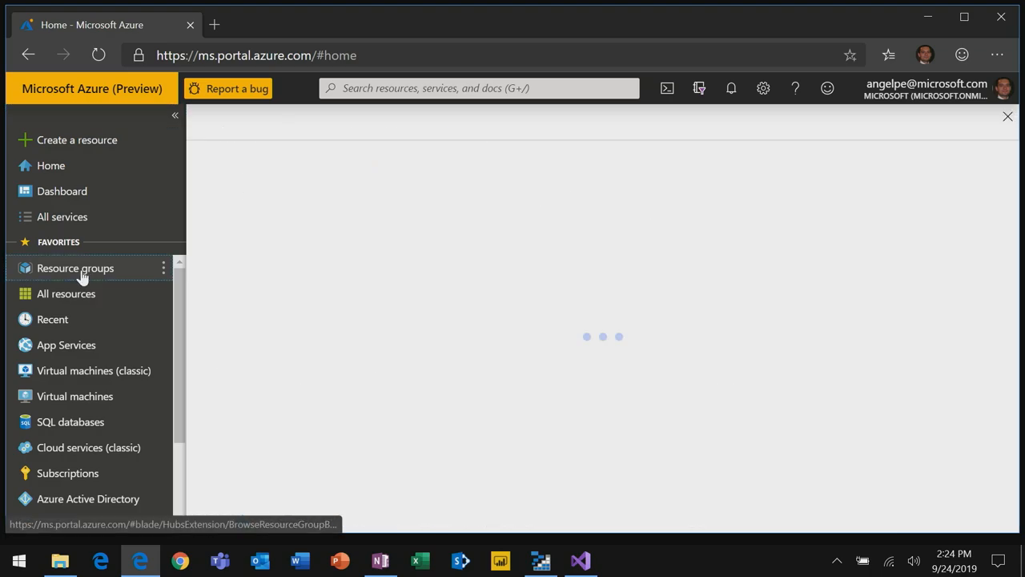
{"action": "left_click", "coordinate": [75, 267]}
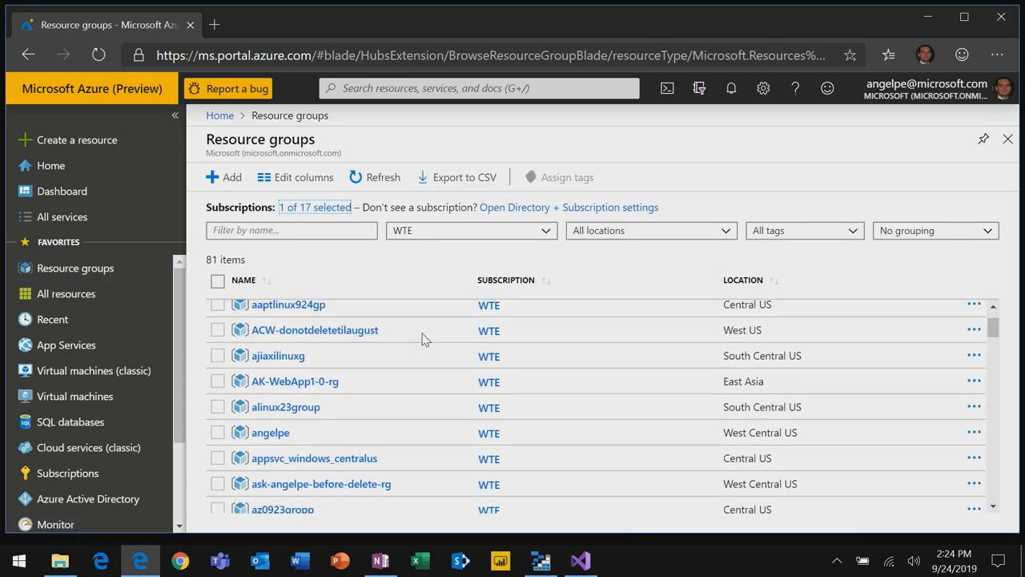
{"action": "scroll", "scroll_direction": "down", "scroll_amount": 3}
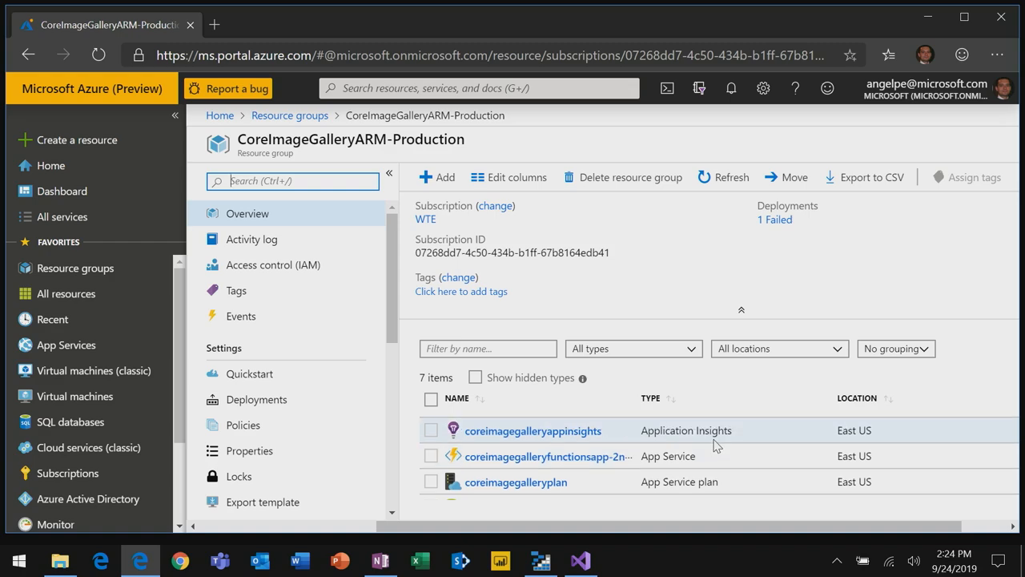
{"action": "mouse_move", "coordinate": [715, 445]}
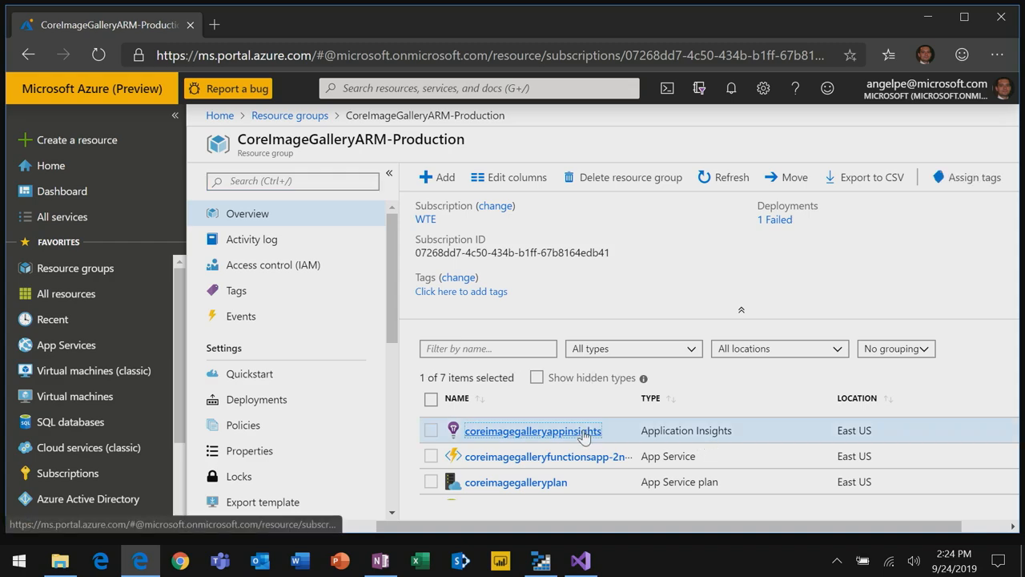
In coreimagegalleryappinsights Failures, narrow failed requests to the POST /Upload operation with its NullReferenceException.
{"action": "left_click", "coordinate": [532, 429]}
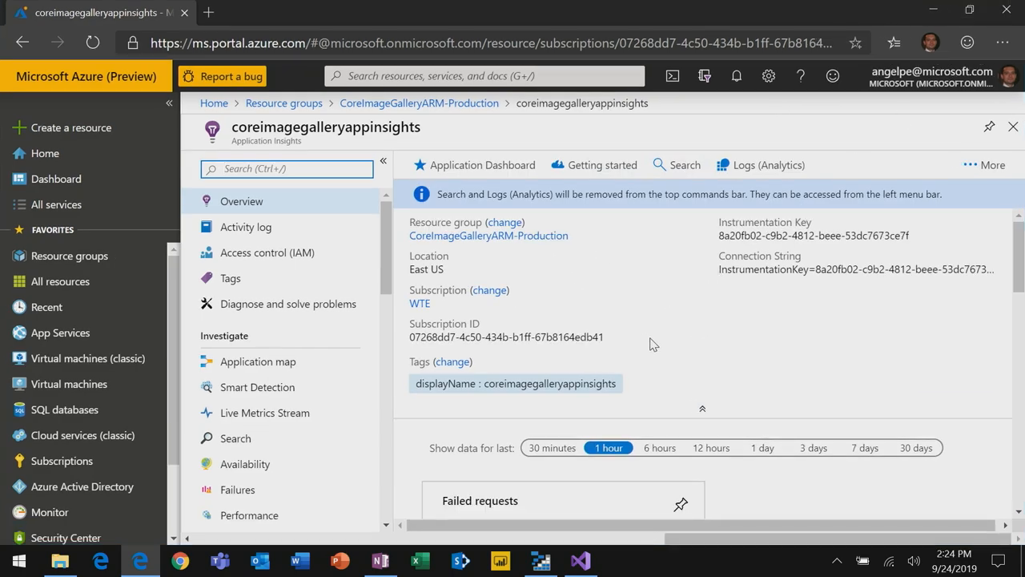
{"action": "scroll", "scroll_direction": "down", "scroll_amount": 3}
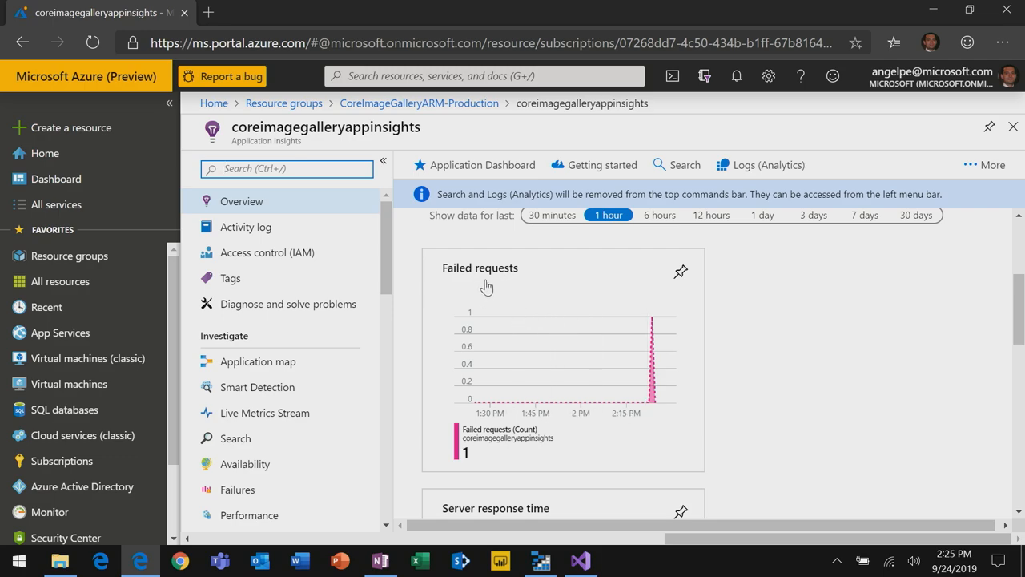
{"action": "left_click", "coordinate": [238, 490]}
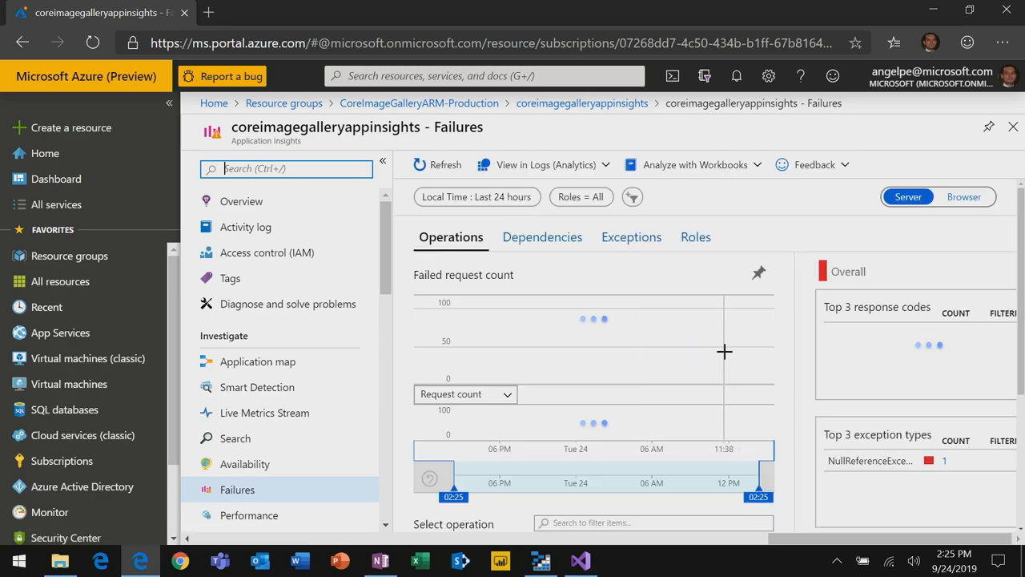
{"action": "scroll", "scroll_direction": "down", "scroll_amount": 3}
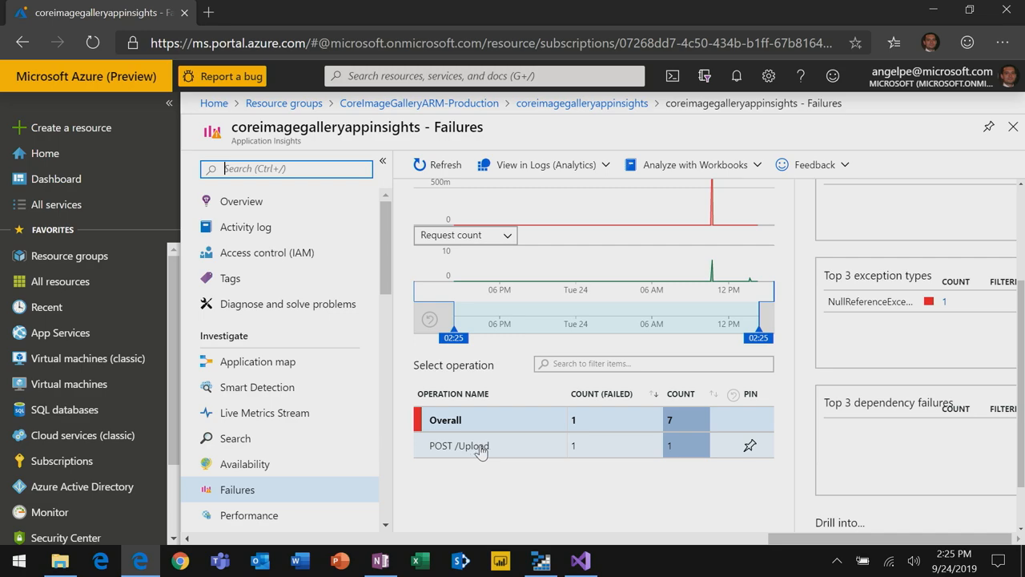
{"action": "left_click", "coordinate": [459, 446]}
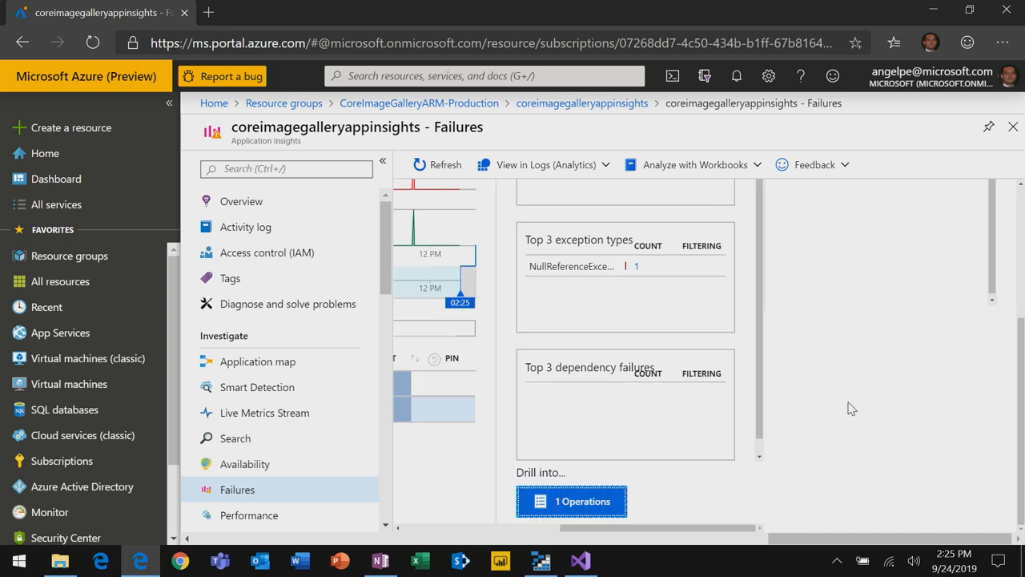
Drill into a sample POST /Upload transaction and show the exception's Call Stack section.
{"action": "left_click", "coordinate": [571, 500]}
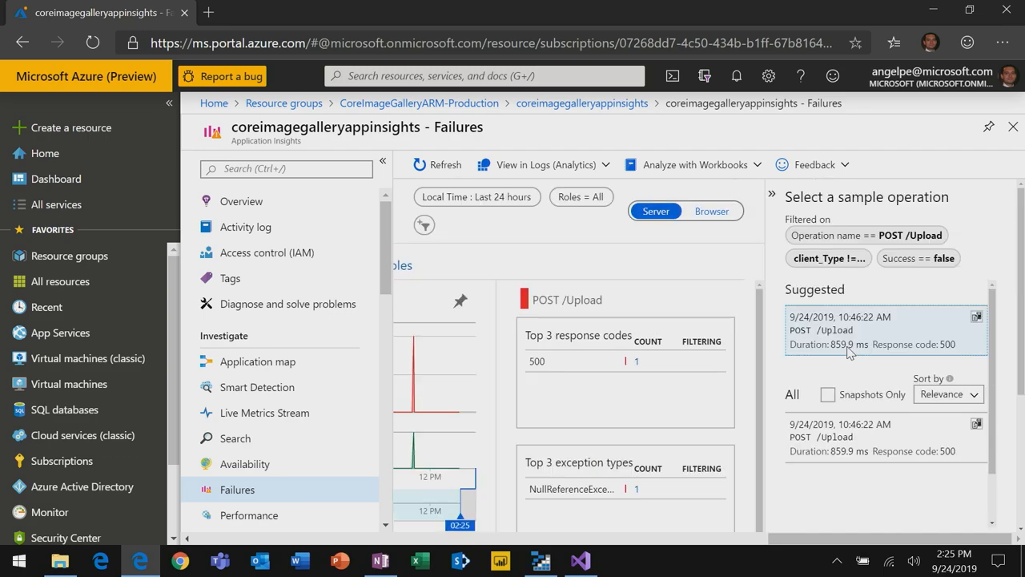
{"action": "mouse_move", "coordinate": [897, 327]}
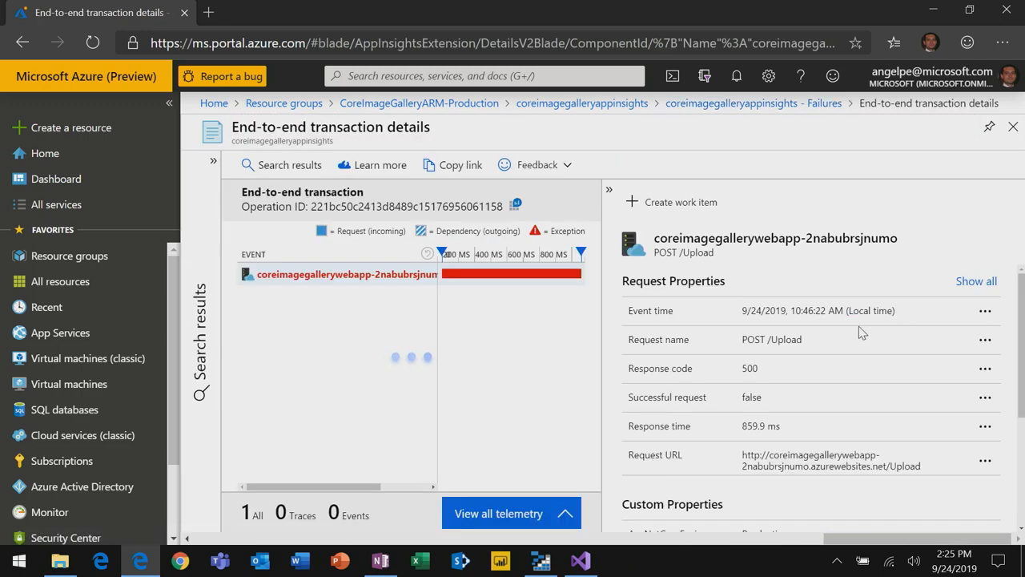
{"action": "left_click", "coordinate": [247, 275]}
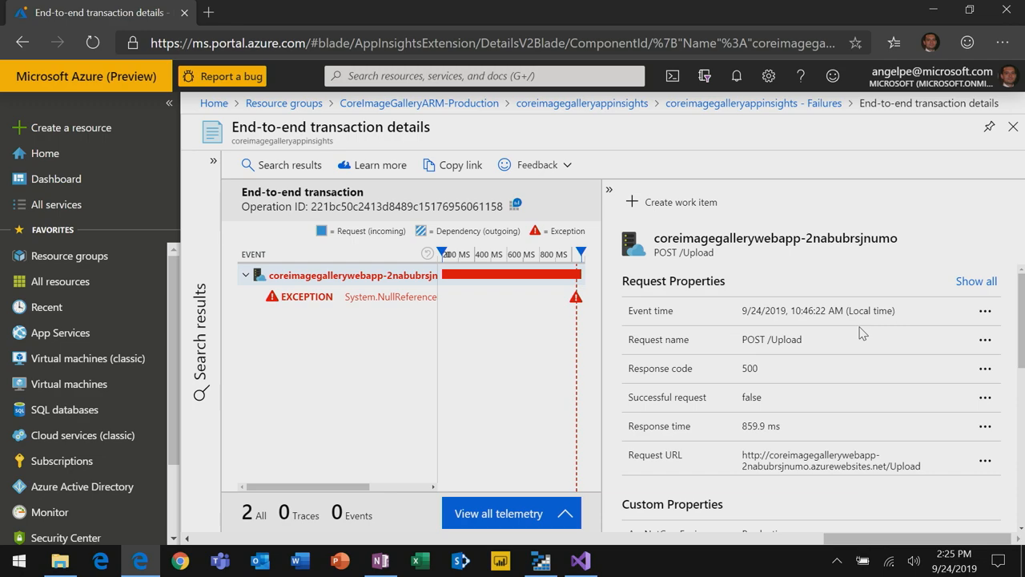
{"action": "scroll", "scroll_direction": "down", "scroll_amount": 3}
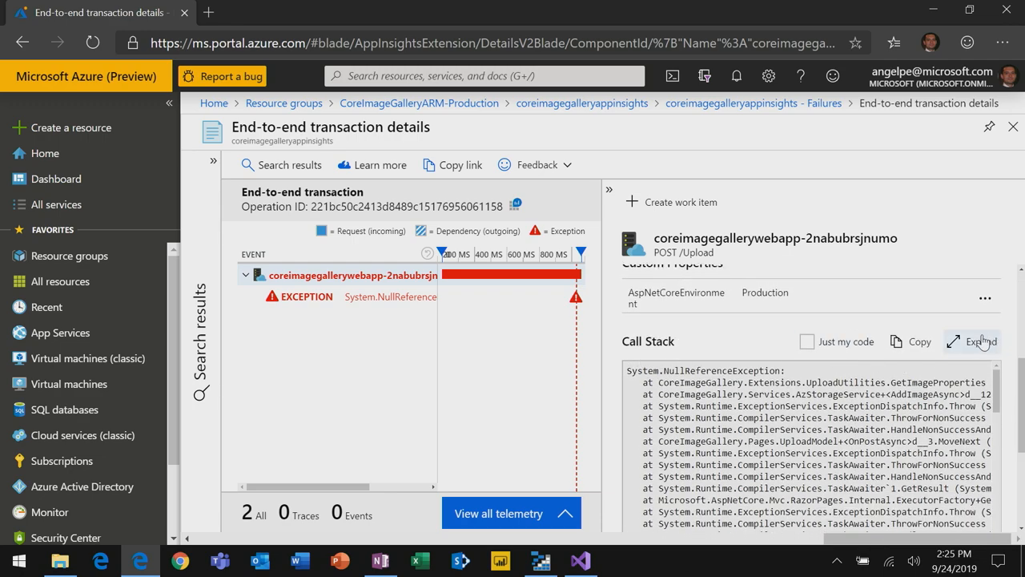
Expand the full call stack and highlight UploadUtilities.GetImageProperties as the top frame.
{"action": "left_click", "coordinate": [971, 341]}
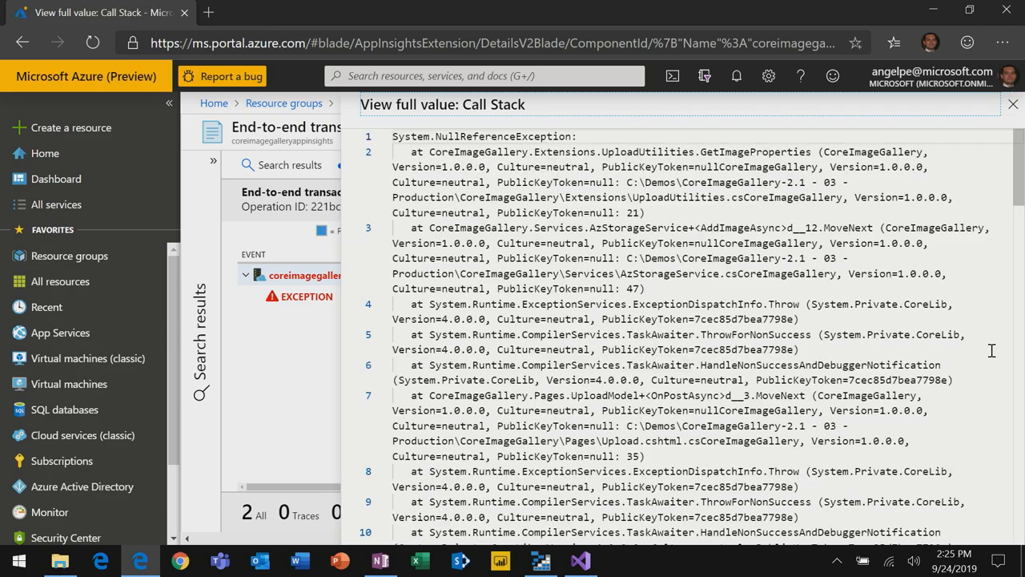
{"action": "mouse_move", "coordinate": [458, 152]}
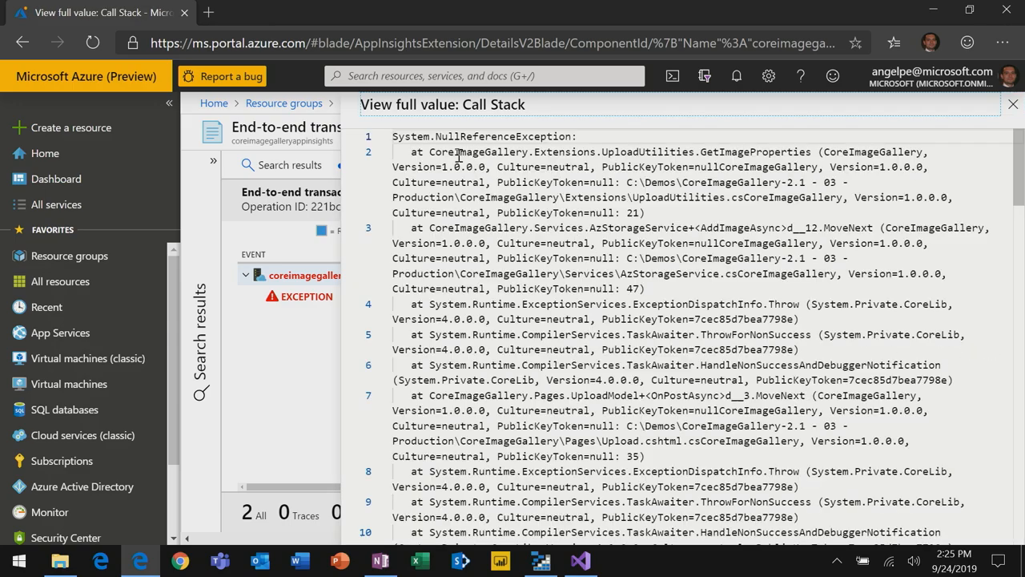
{"action": "mouse_move", "coordinate": [638, 151]}
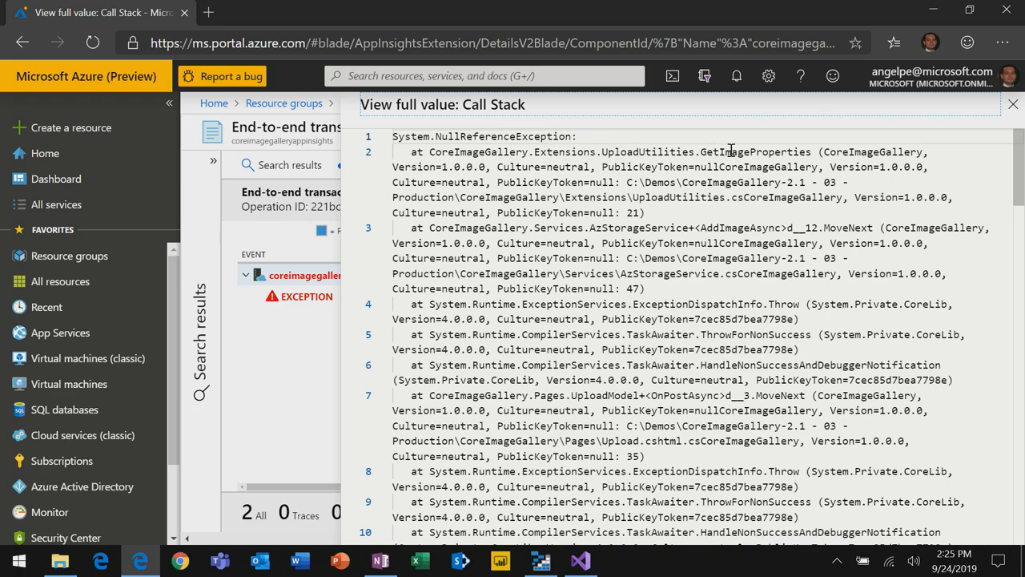
{"action": "mouse_move", "coordinate": [734, 144]}
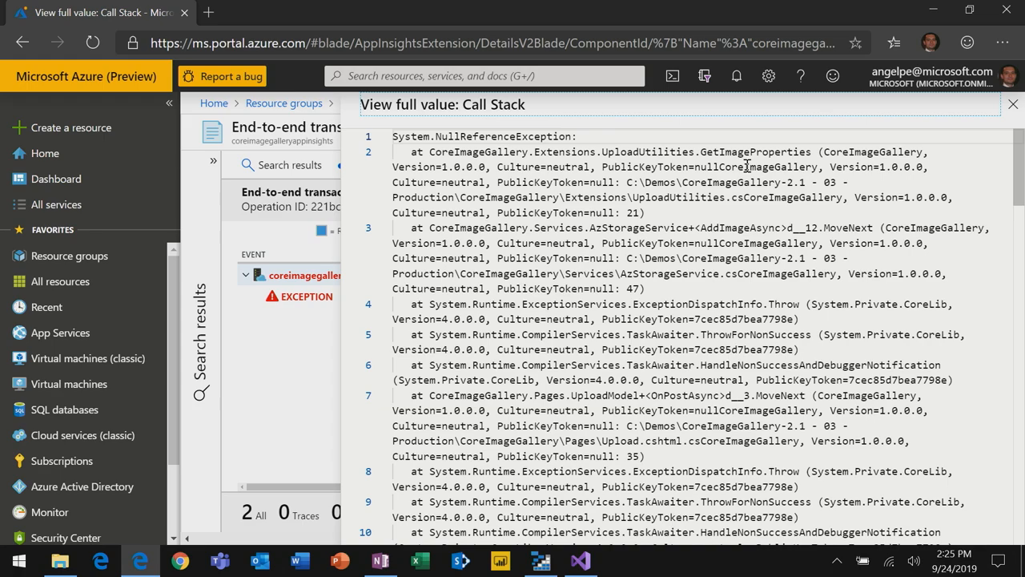
{"action": "double_click", "coordinate": [755, 151]}
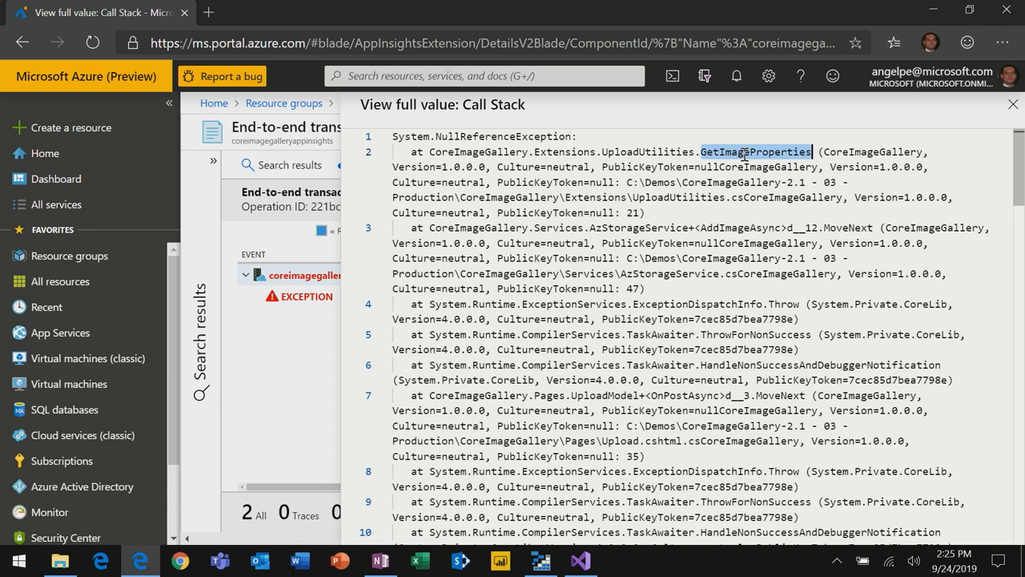
{"action": "mouse_move", "coordinate": [956, 144]}
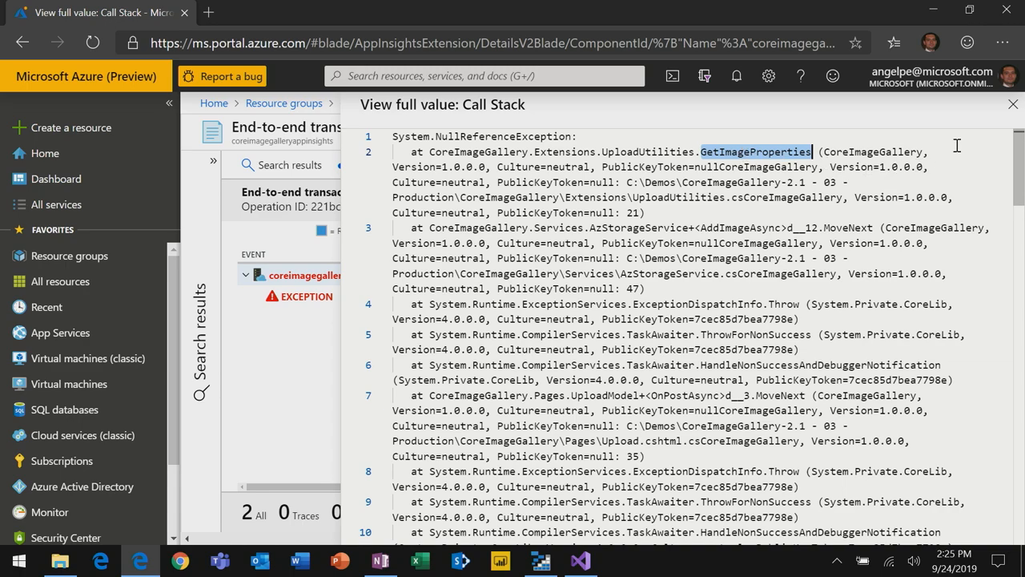